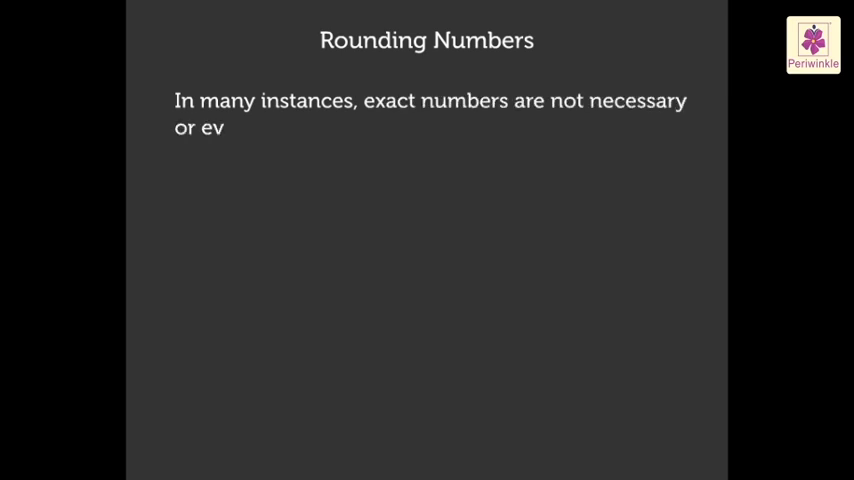
{"action": "type", "text": "en desirable."}
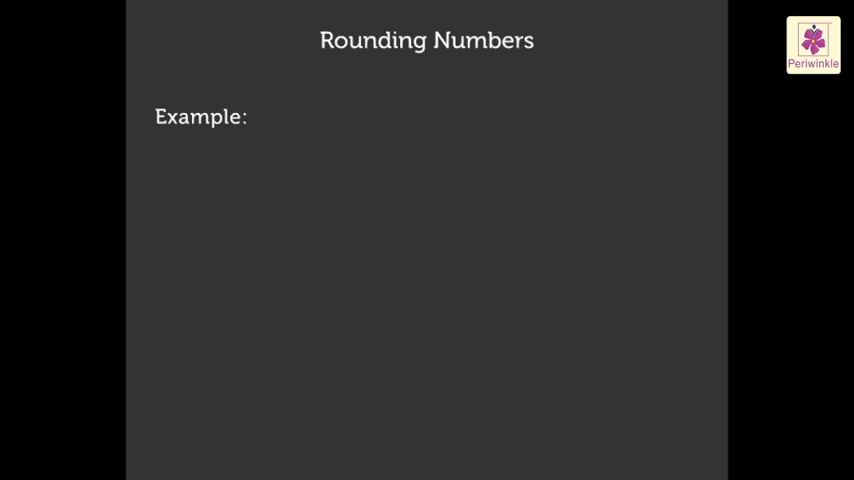
{"action": "type", "text": "19,"}
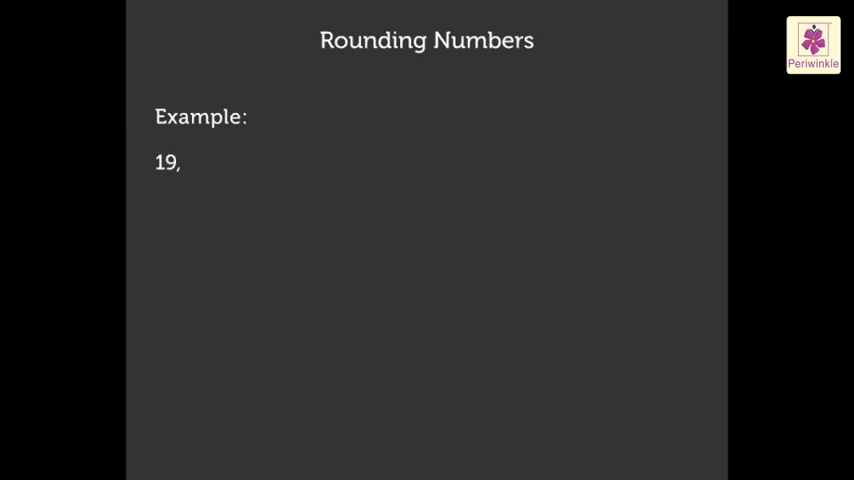
{"action": "type", "text": "618"}
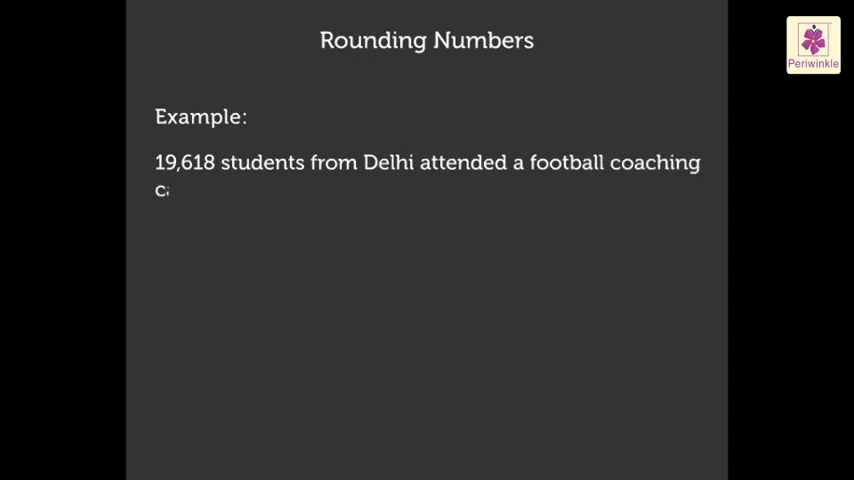
{"action": "type", "text": "amp, while"}
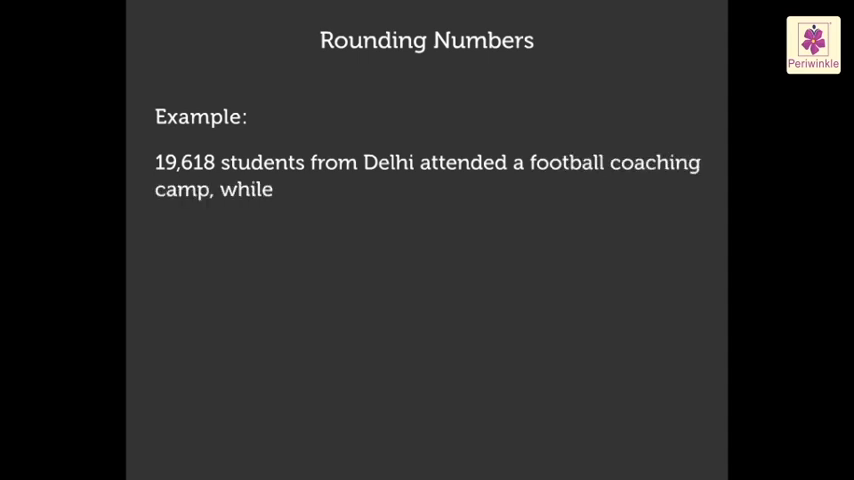
{"action": "type", "text": "17,300 s"}
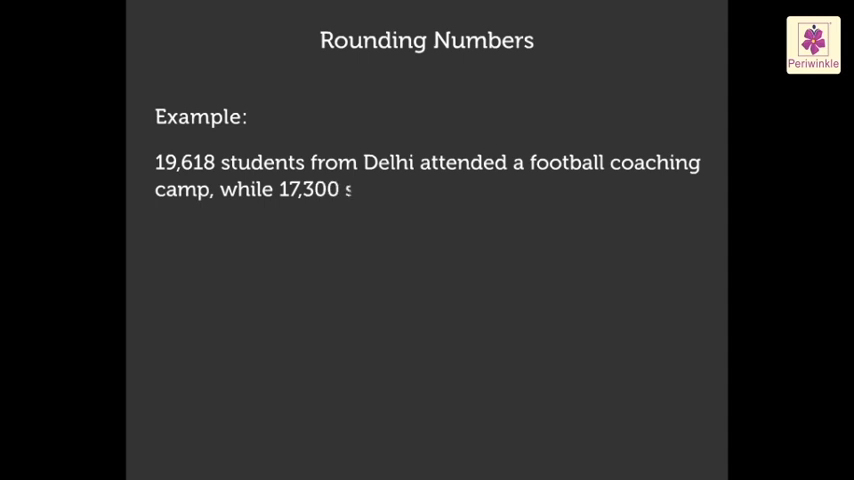
{"action": "type", "text": "students fr"}
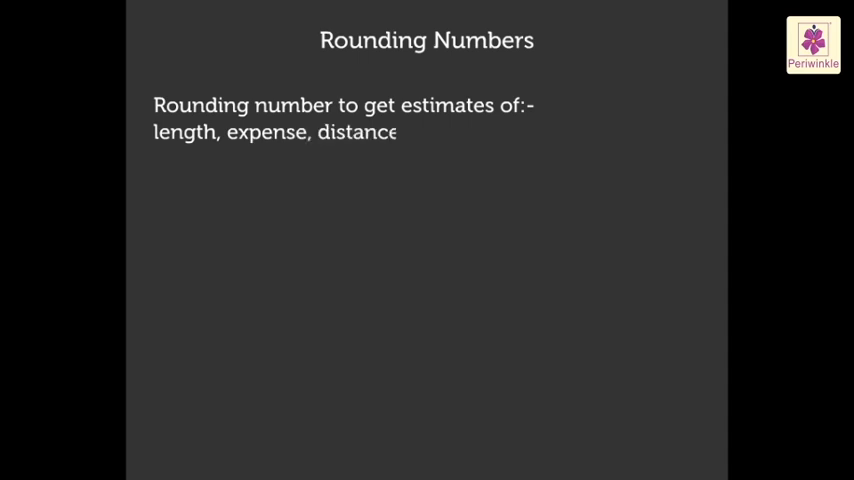
{"action": "type", "text": ", etc."}
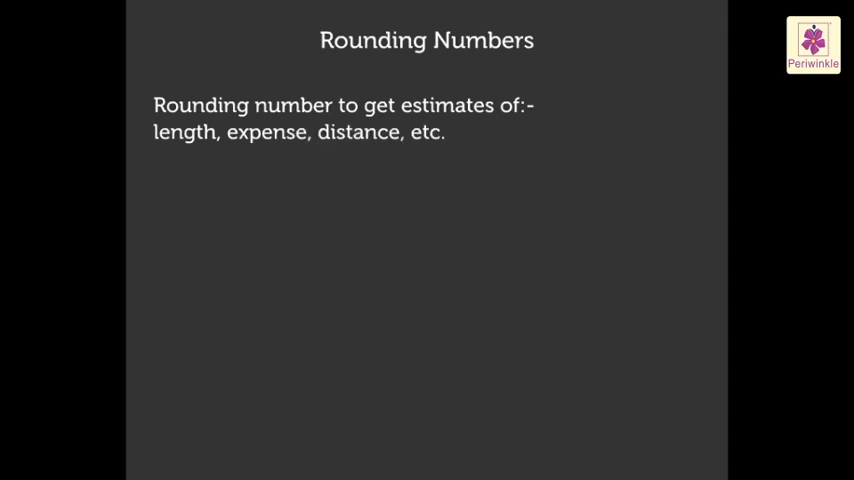
{"action": "type", "text": "sum, d"}
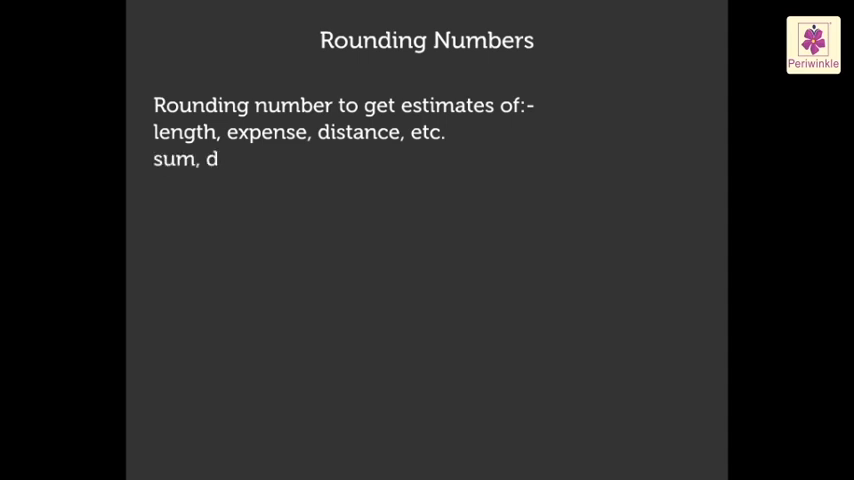
{"action": "type", "text": "ifference, product"}
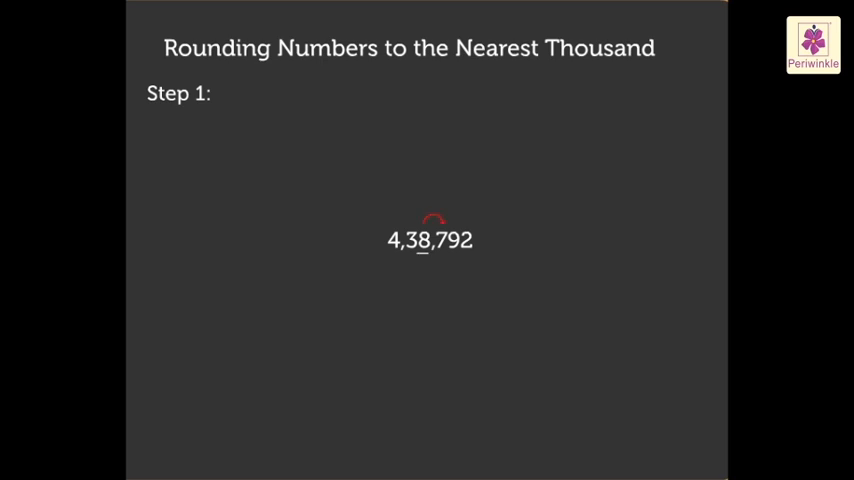
{"action": "type", "text": "If"}
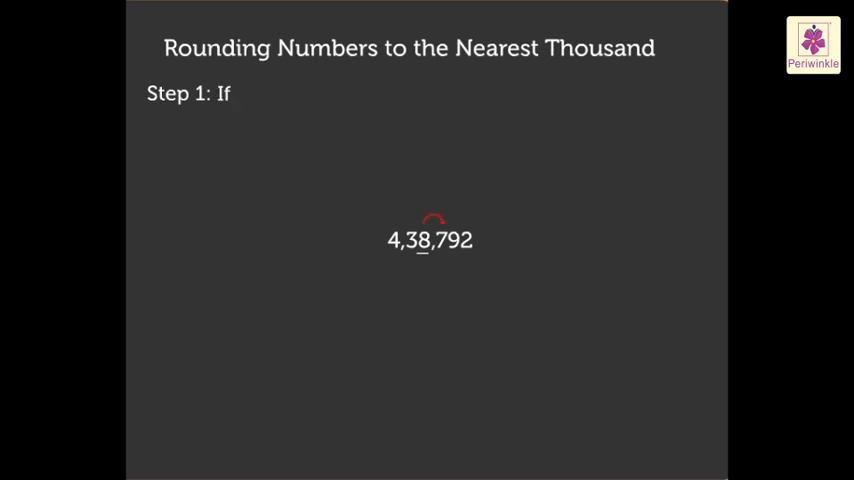
{"action": "type", "text": "the digit is 5"}
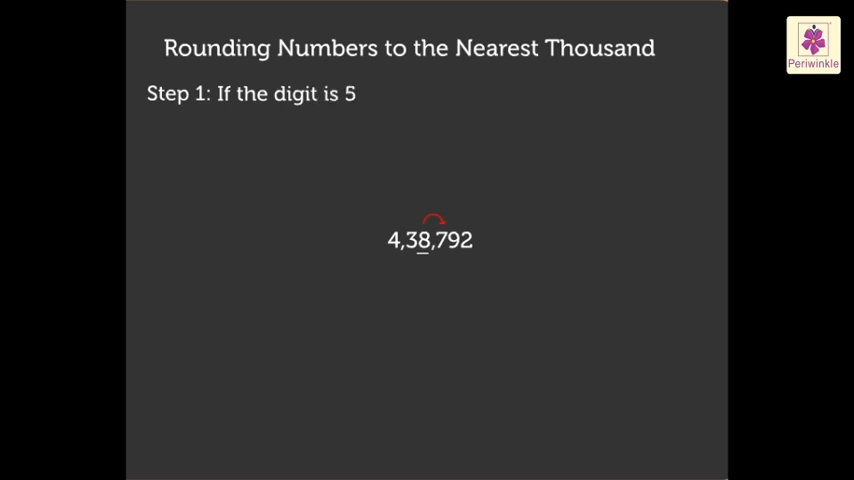
{"action": "type", "text": "or more than"}
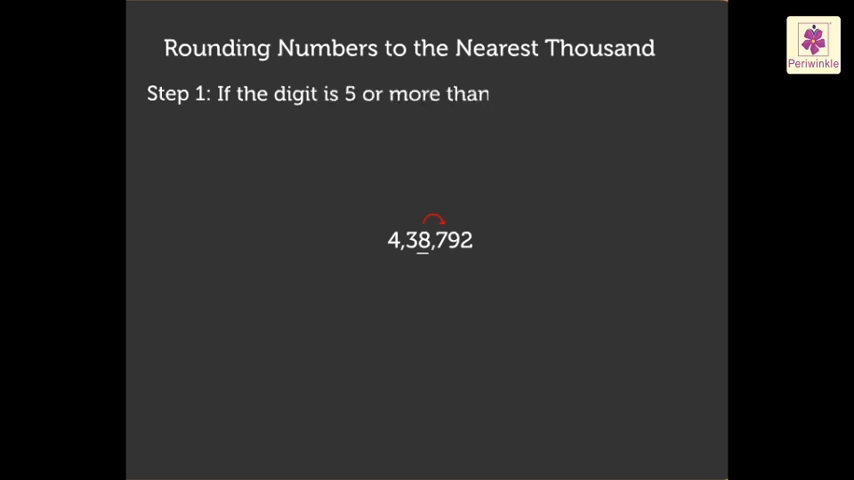
{"action": "type", "text": "5, then add 1 to the"}
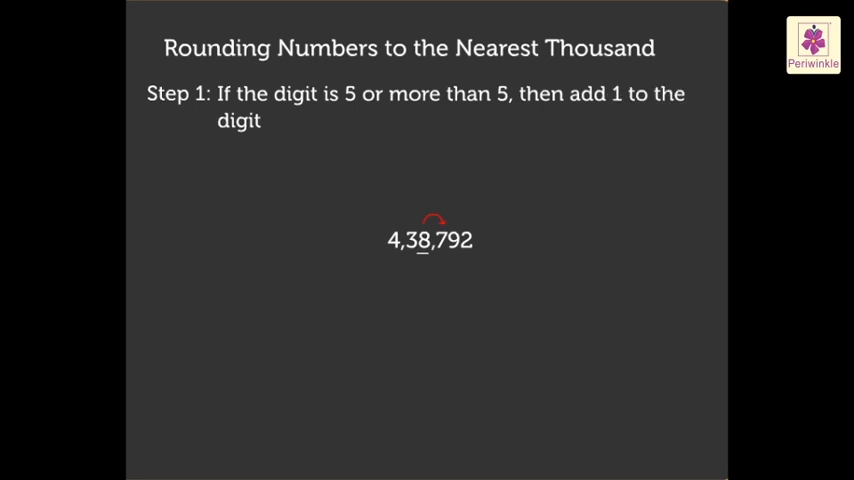
{"action": "type", "text": "in the thousands place."}
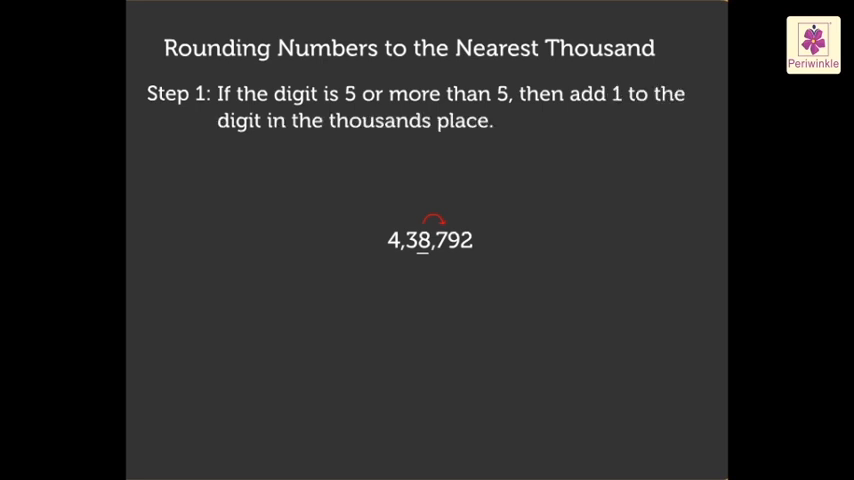